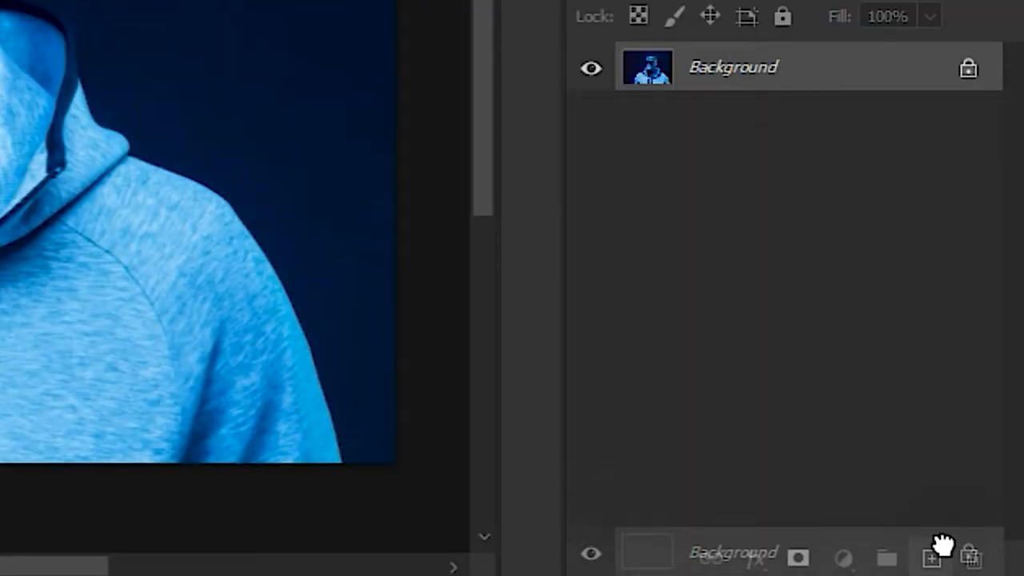
Duplicate the Background layer twice and convert Background copy 2 to a smart object.
{"action": "left_click", "coordinate": [931, 557]}
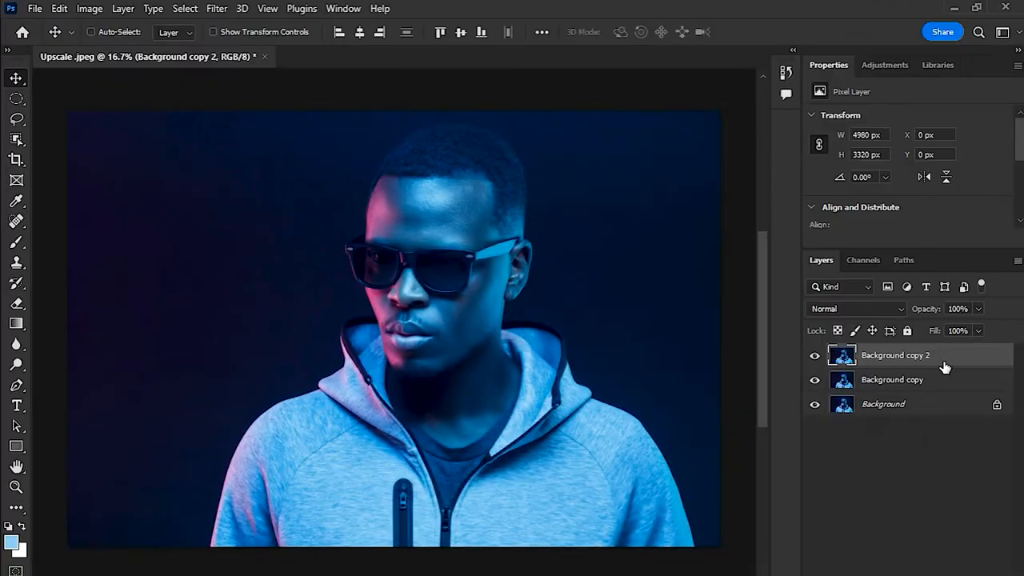
{"action": "right_click", "coordinate": [895, 355]}
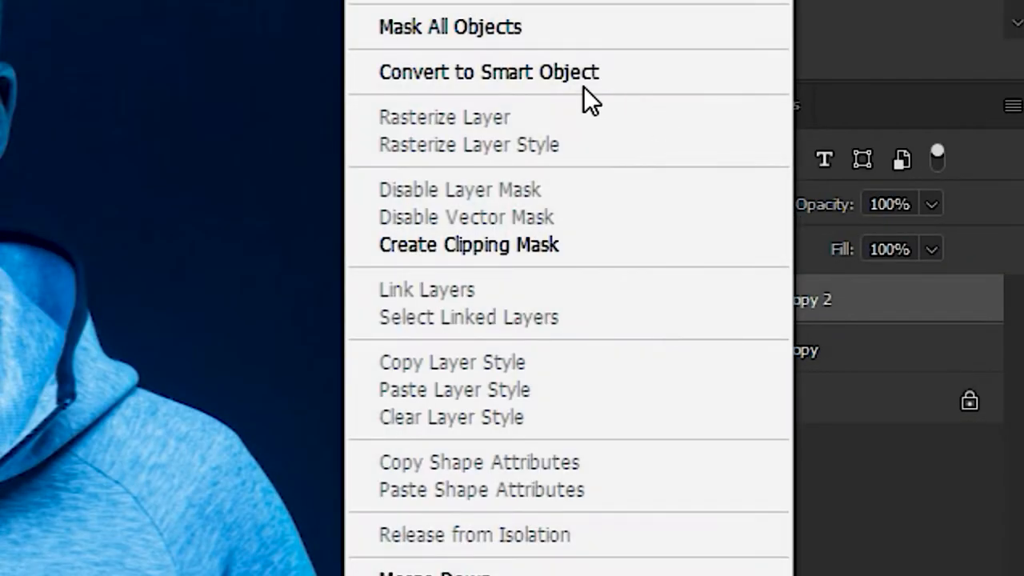
{"action": "left_click", "coordinate": [755, 349]}
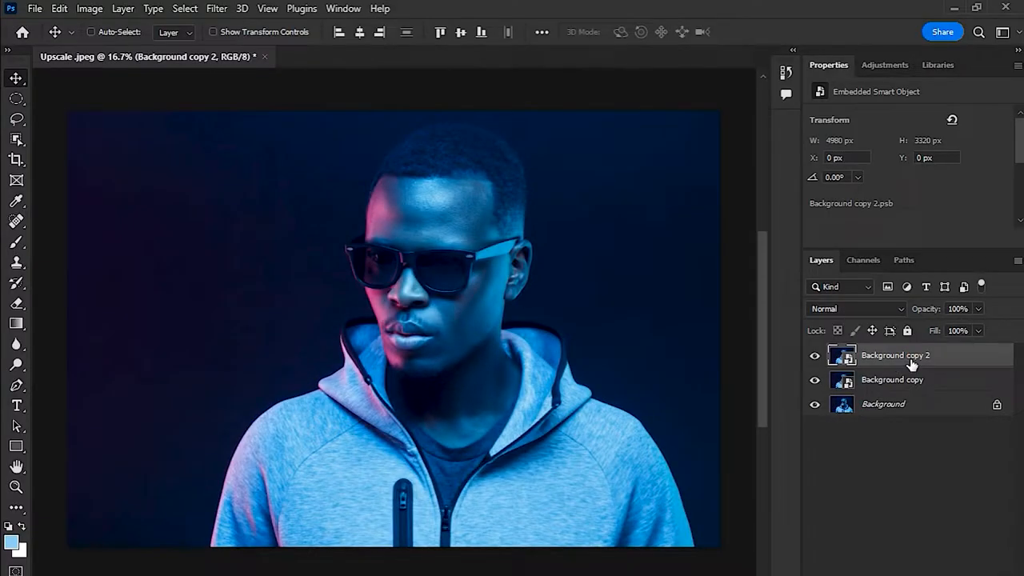
Enable Super Zoom in Neural Filters with Enhance face details checked.
{"action": "left_click", "coordinate": [216, 10]}
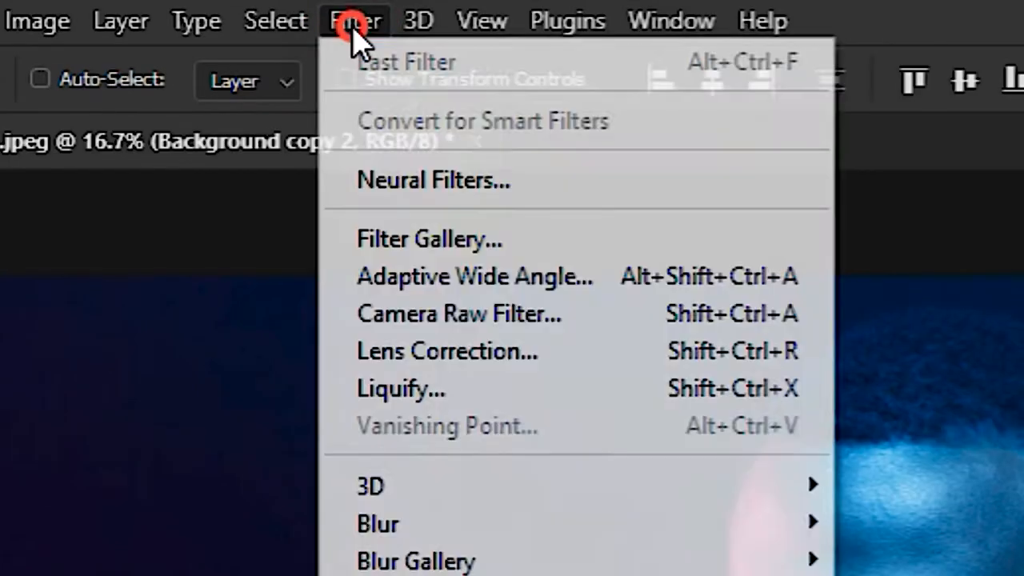
{"action": "mouse_move", "coordinate": [656, 180]}
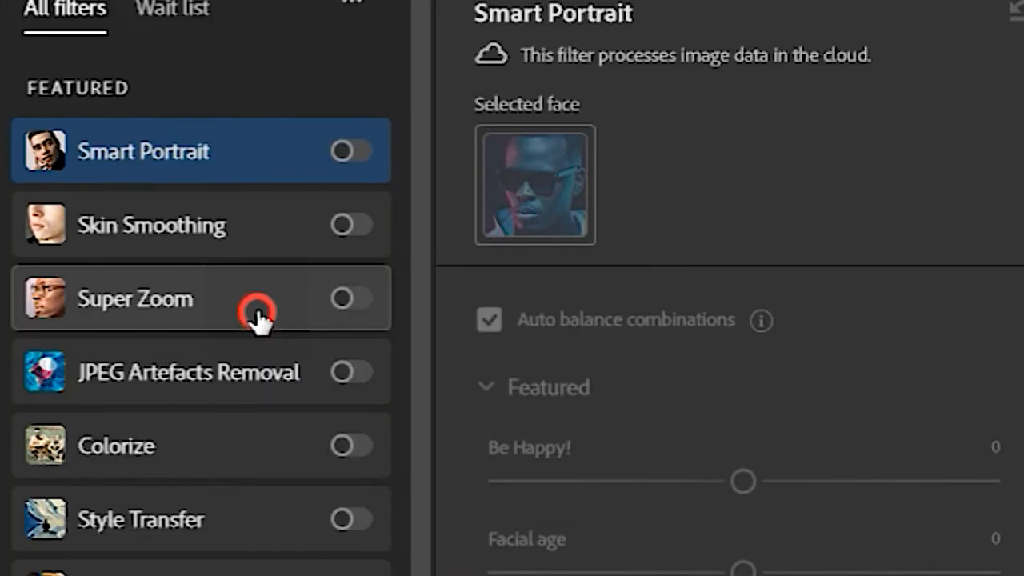
{"action": "left_click", "coordinate": [135, 299]}
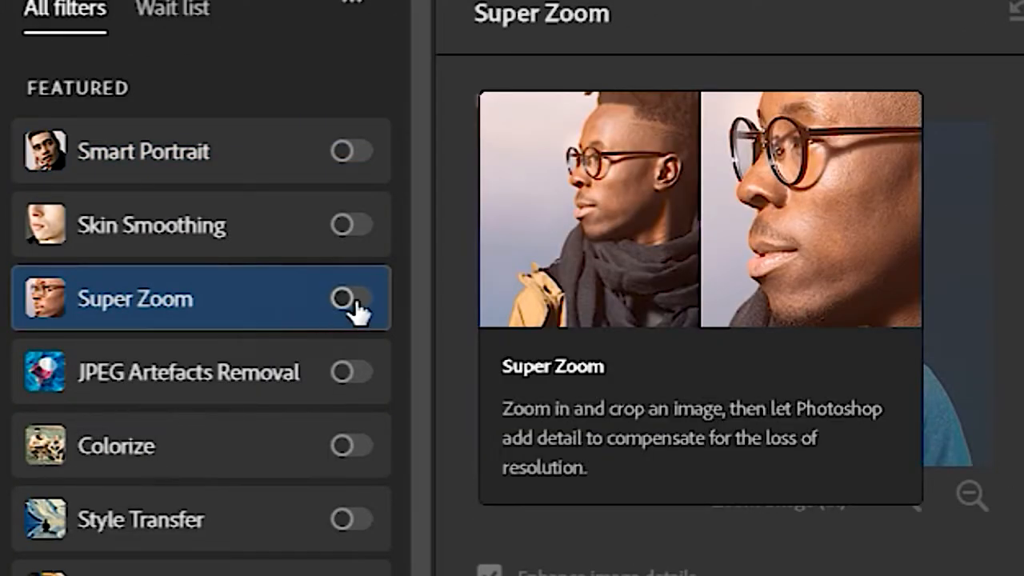
{"action": "left_click", "coordinate": [351, 300]}
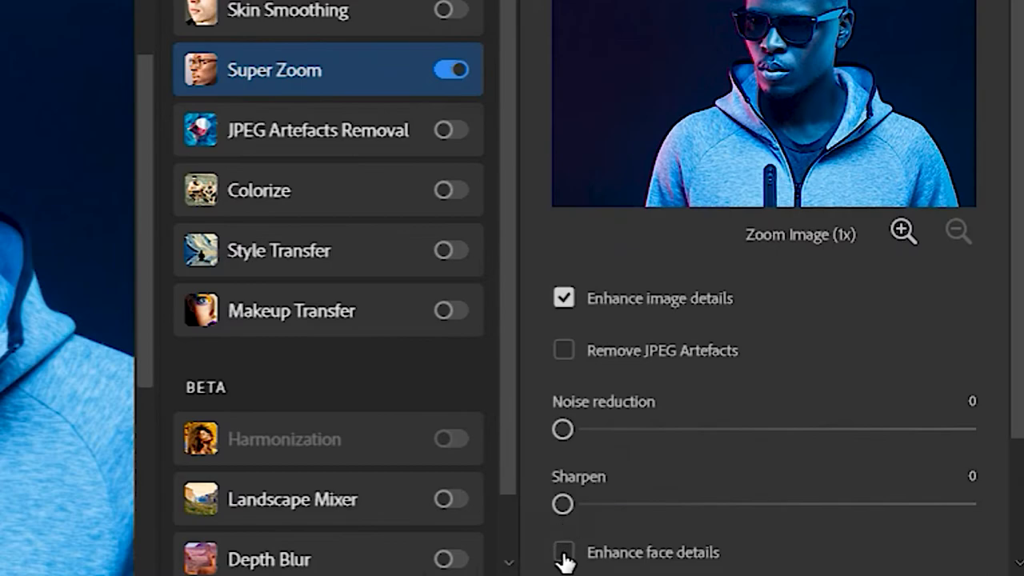
{"action": "left_click", "coordinate": [563, 552]}
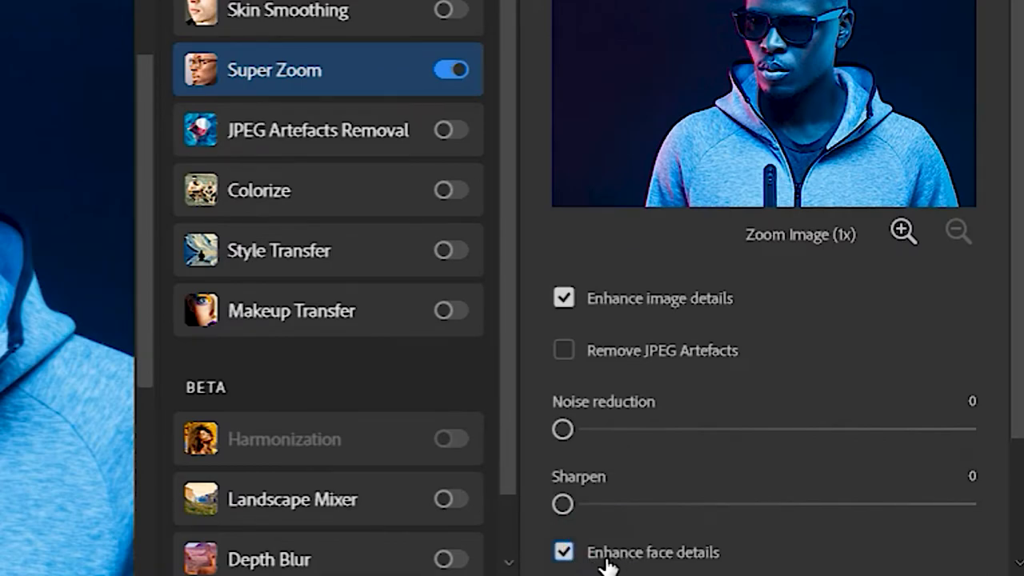
Test the Sharpen slider, return it to 0, and set Super Zoom magnification to 2x.
{"action": "scroll", "scroll_direction": "down", "scroll_amount": 3}
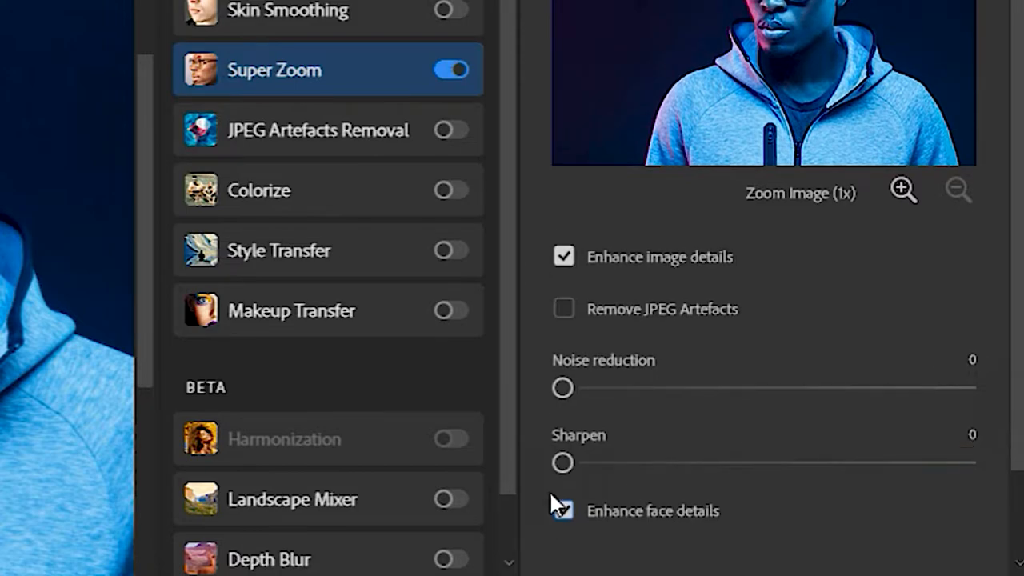
{"action": "left_click_drag", "start_coordinate": [563, 462], "coordinate": [966, 463]}
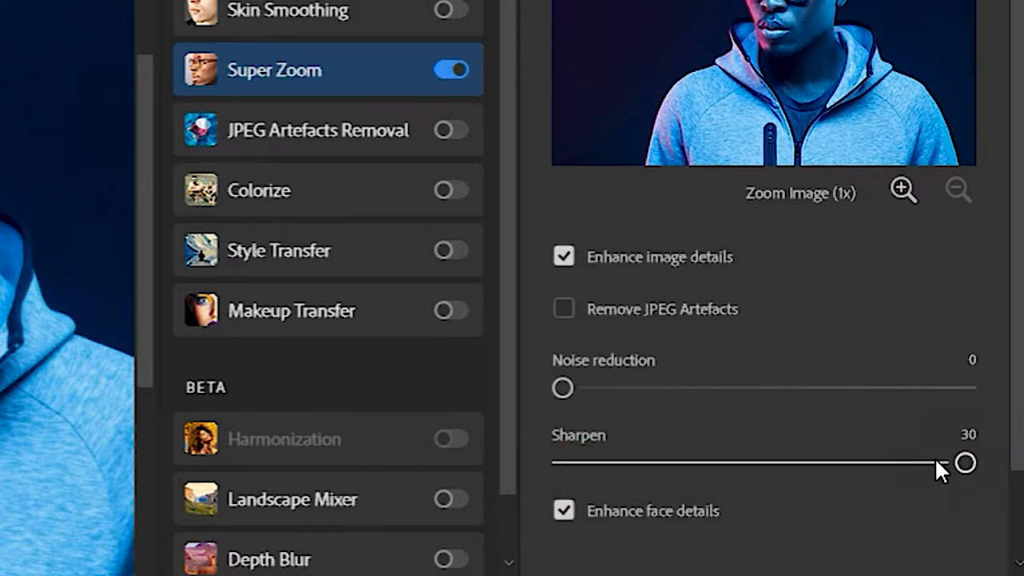
{"action": "left_click_drag", "start_coordinate": [965, 464], "coordinate": [950, 464]}
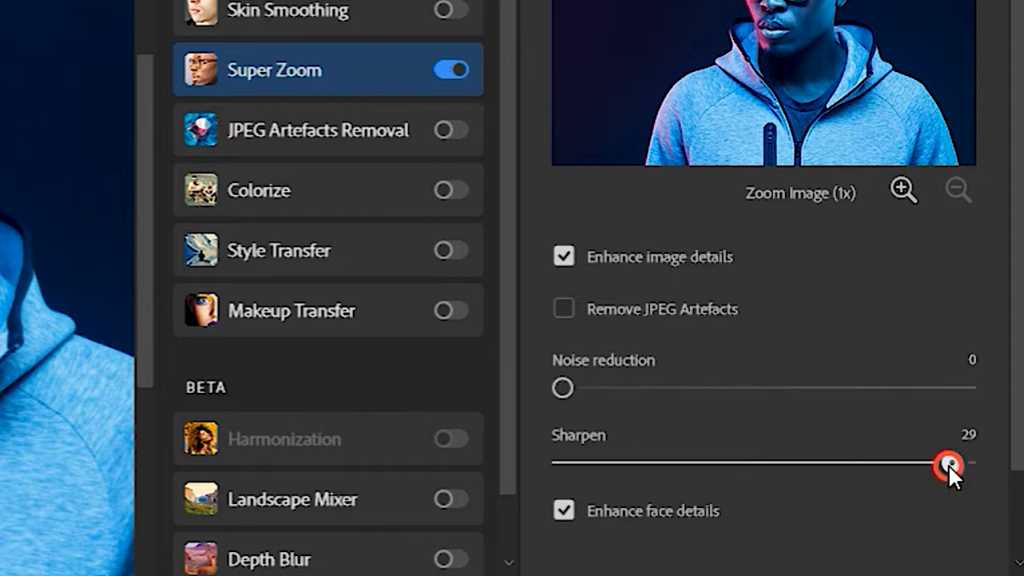
{"action": "left_click_drag", "start_coordinate": [951, 464], "coordinate": [563, 464]}
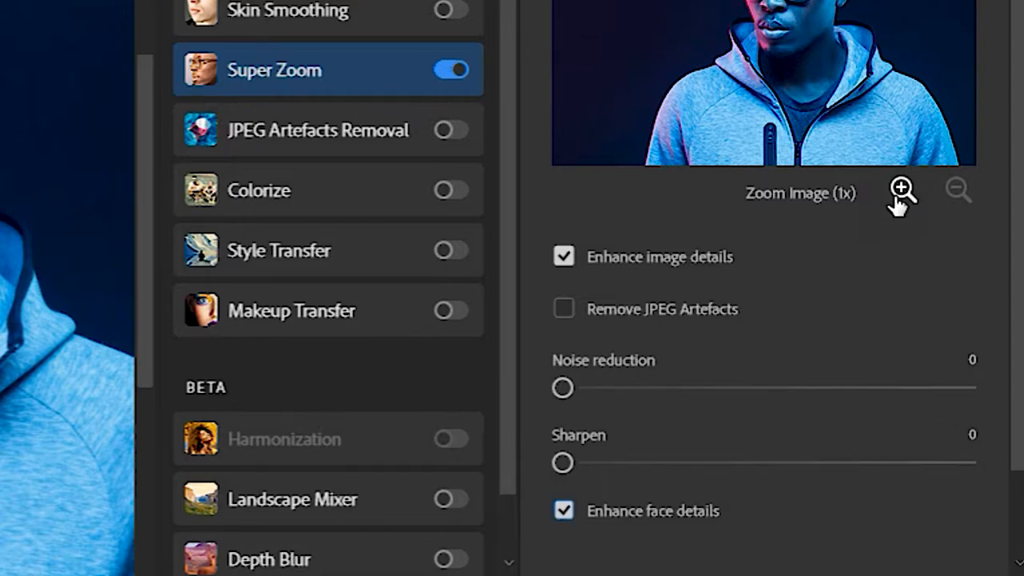
{"action": "left_click", "coordinate": [902, 190]}
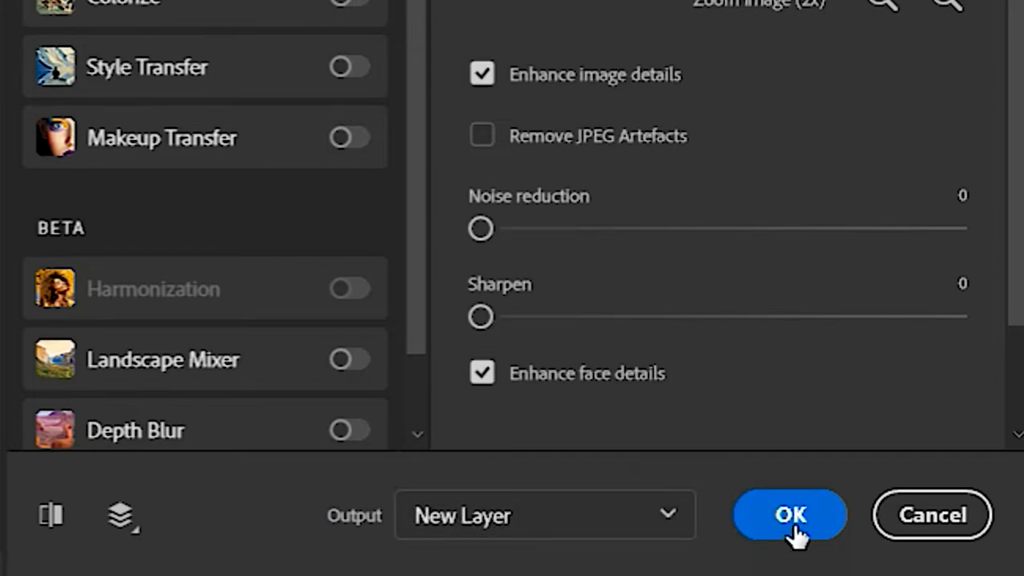
Apply Super Zoom, rendering the upscaled portrait as Layer 1 above the copies.
{"action": "left_click", "coordinate": [790, 515]}
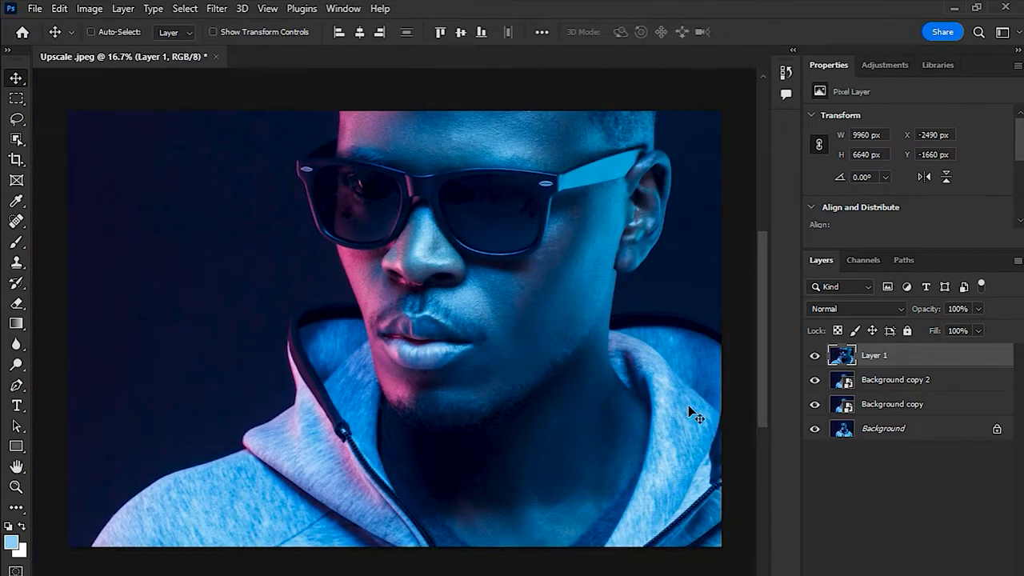
{"action": "left_click", "coordinate": [814, 379]}
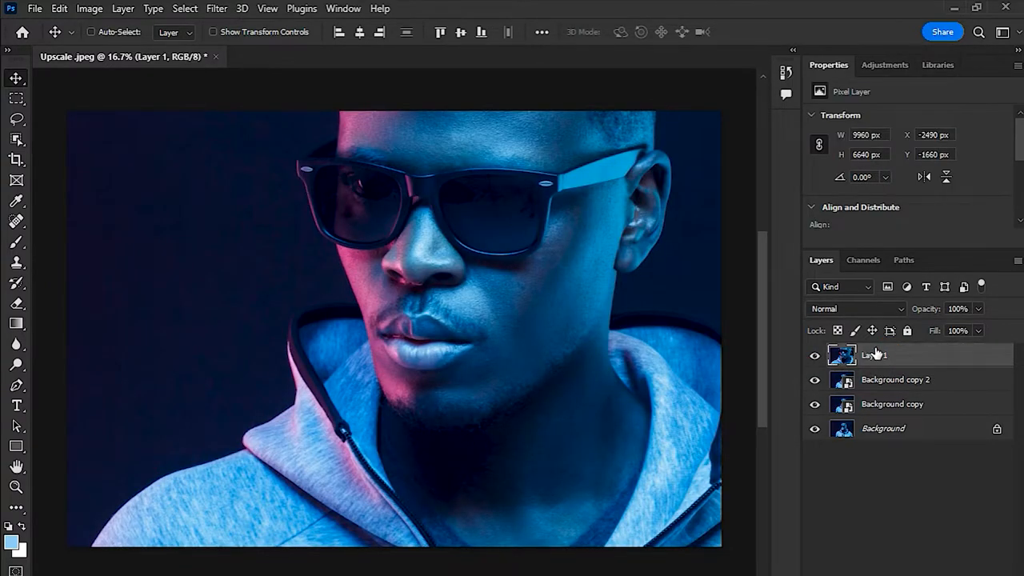
Rename Layer 1 to Super Zoom.
{"action": "double_click", "coordinate": [874, 355]}
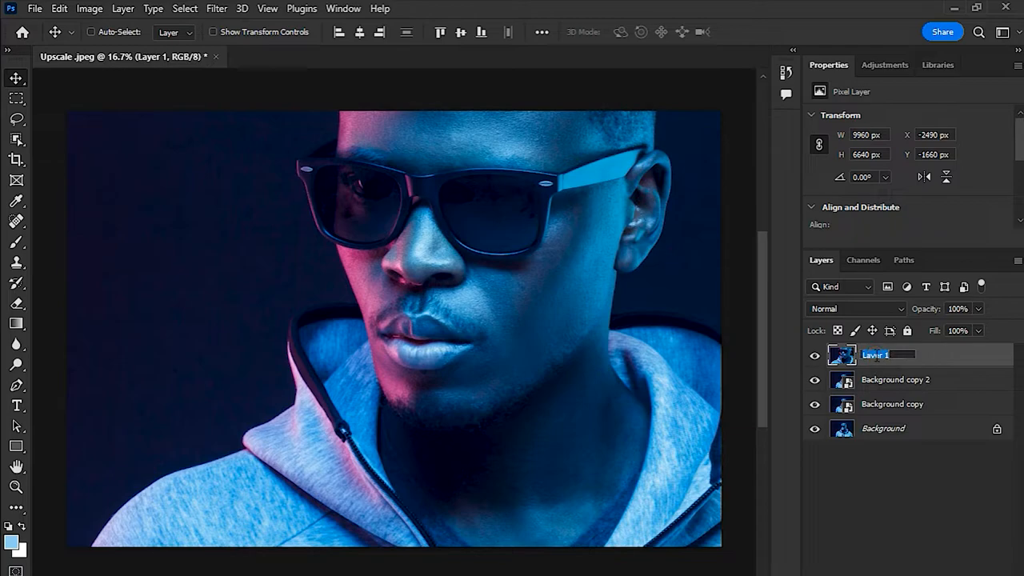
{"action": "type", "text": "Supir Zoom"}
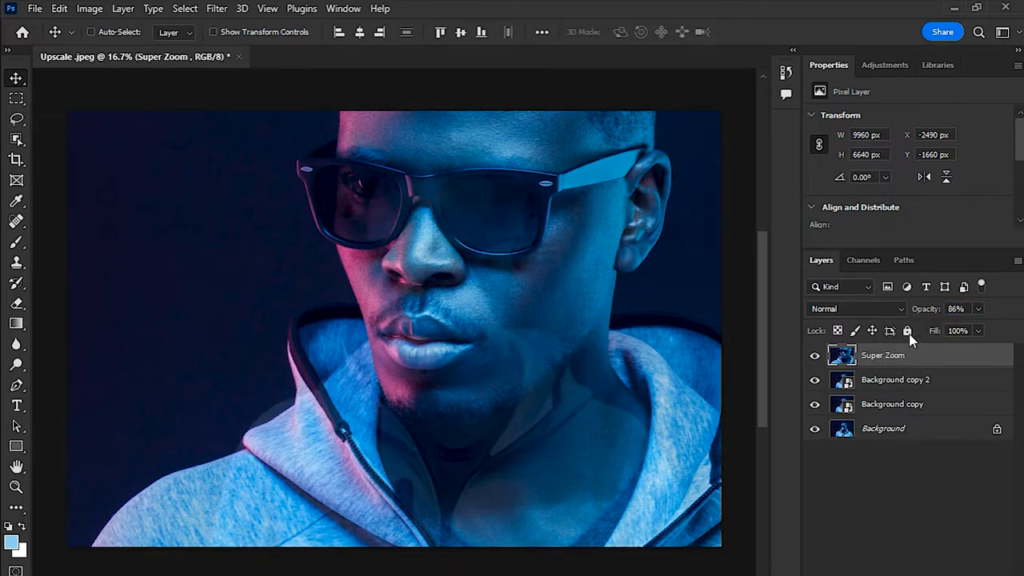
{"action": "left_click", "coordinate": [896, 379]}
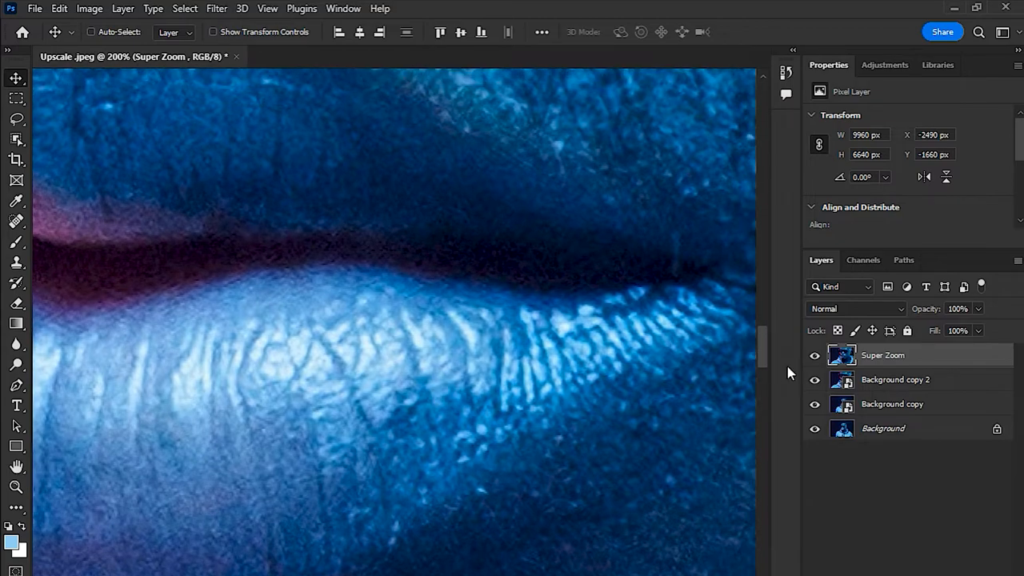
Toggle the Super Zoom layer's visibility to compare lip detail against the original.
{"action": "left_click", "coordinate": [814, 355]}
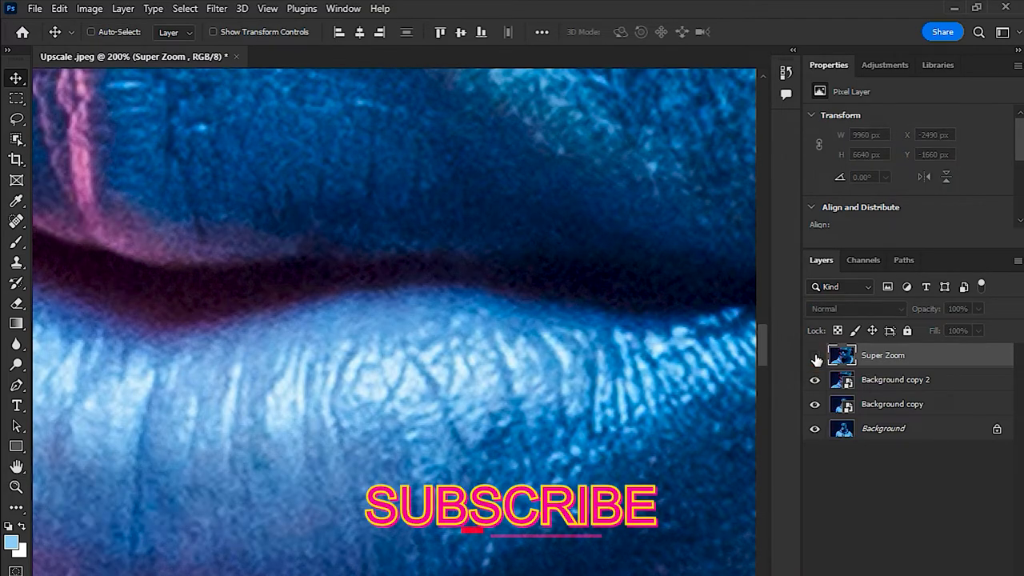
{"action": "left_click", "coordinate": [815, 355]}
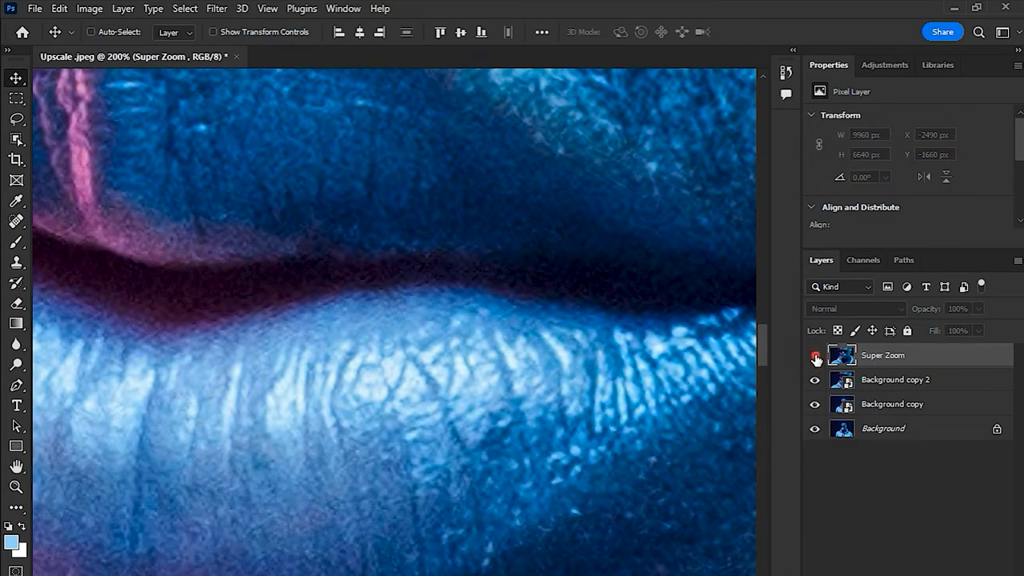